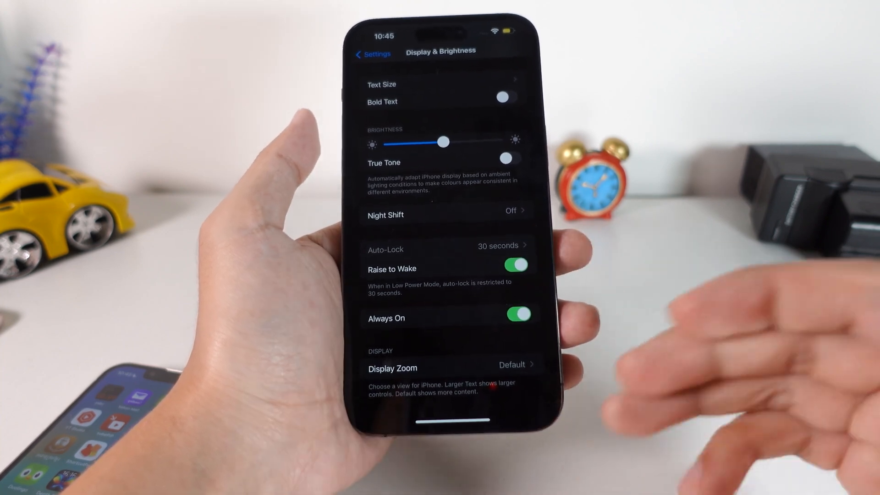
# - Return to the main Settings list, enter Battery, and switch Low Power Mode off
pyautogui.click(372, 53)
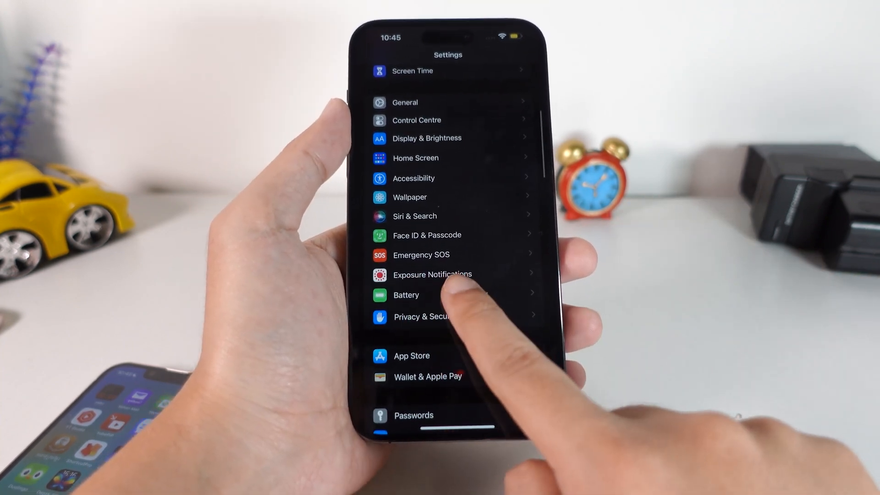
pyautogui.click(406, 294)
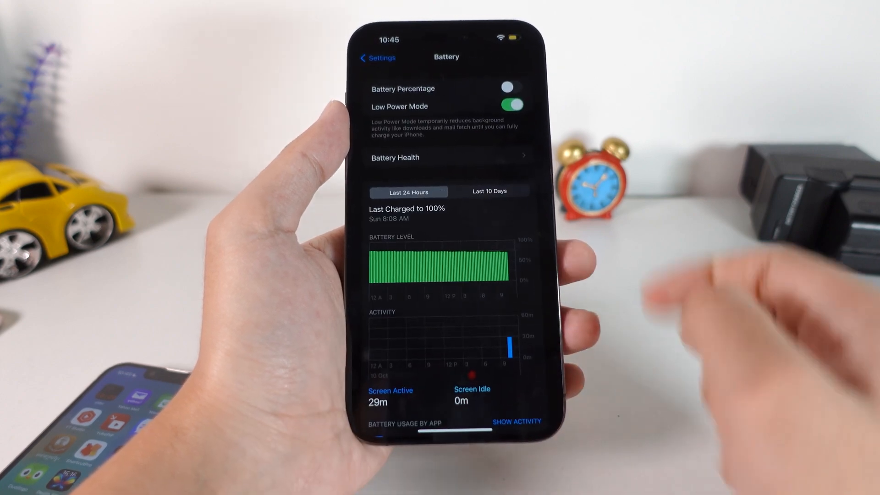
pyautogui.click(511, 105)
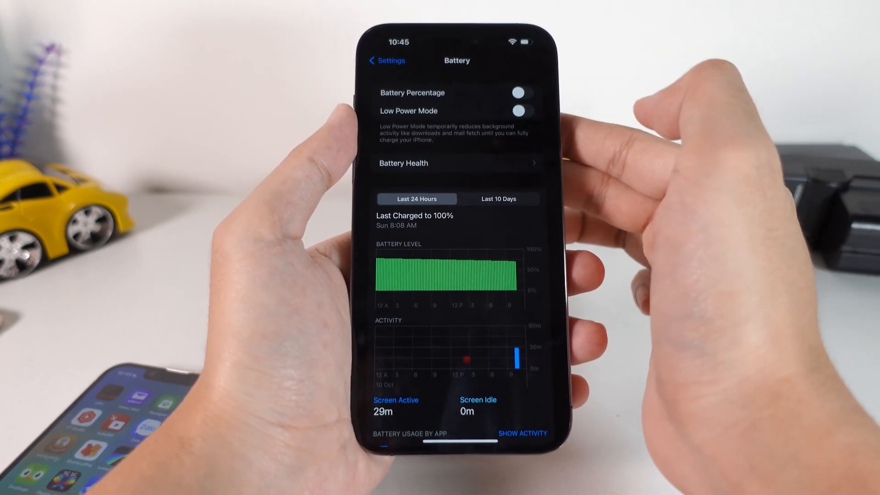